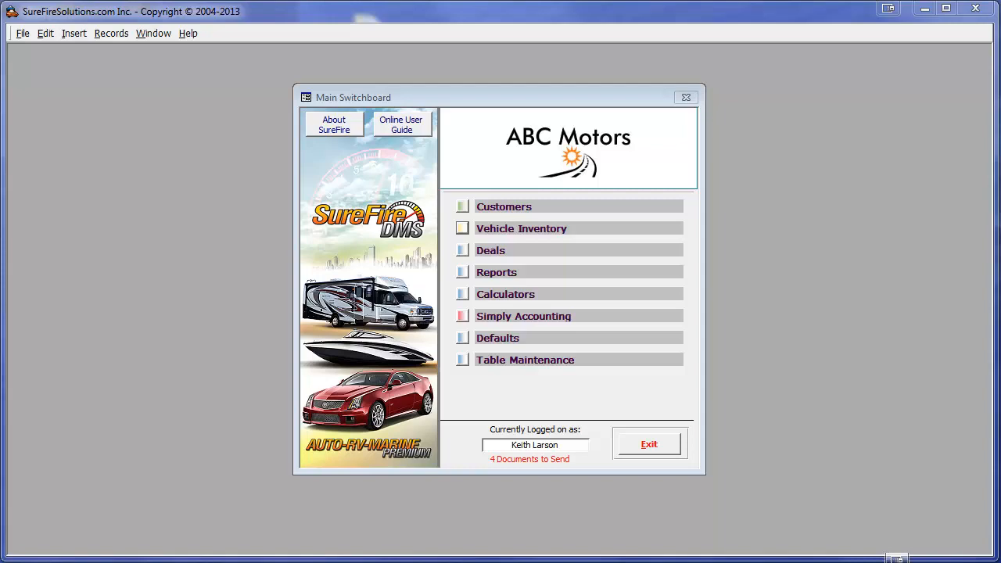
mouse_move(472, 288)
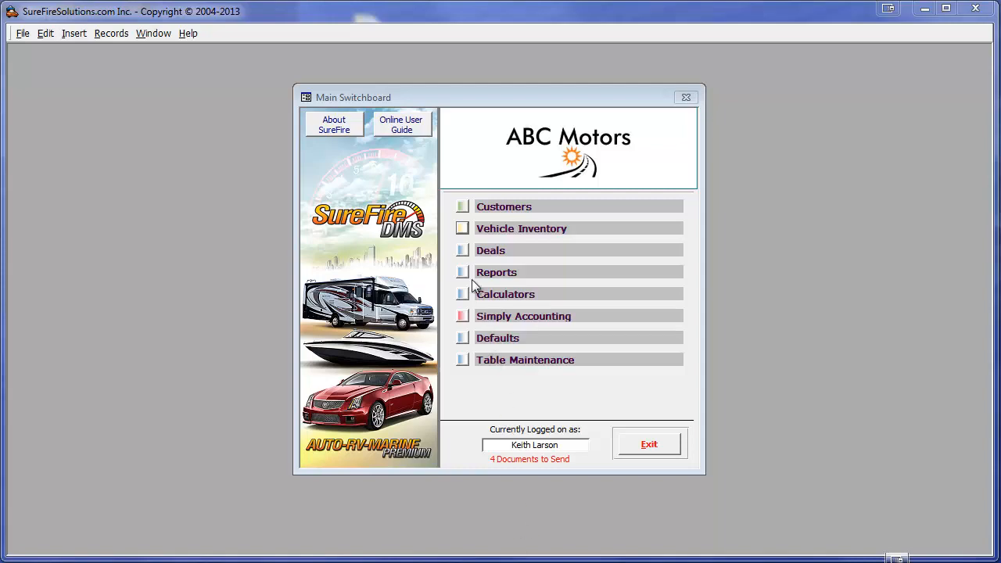
left_click(492, 251)
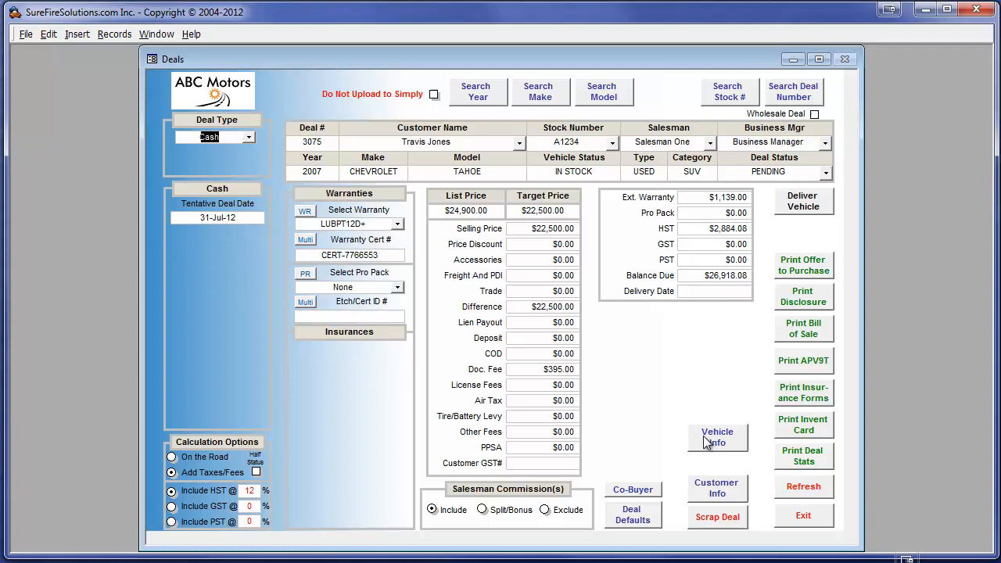
left_click(716, 436)
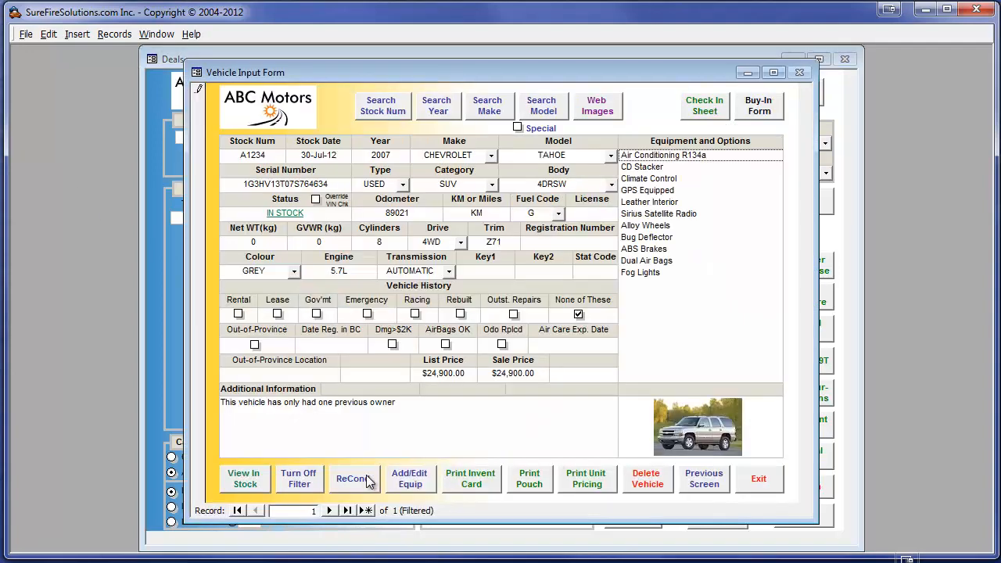
left_click(353, 479)
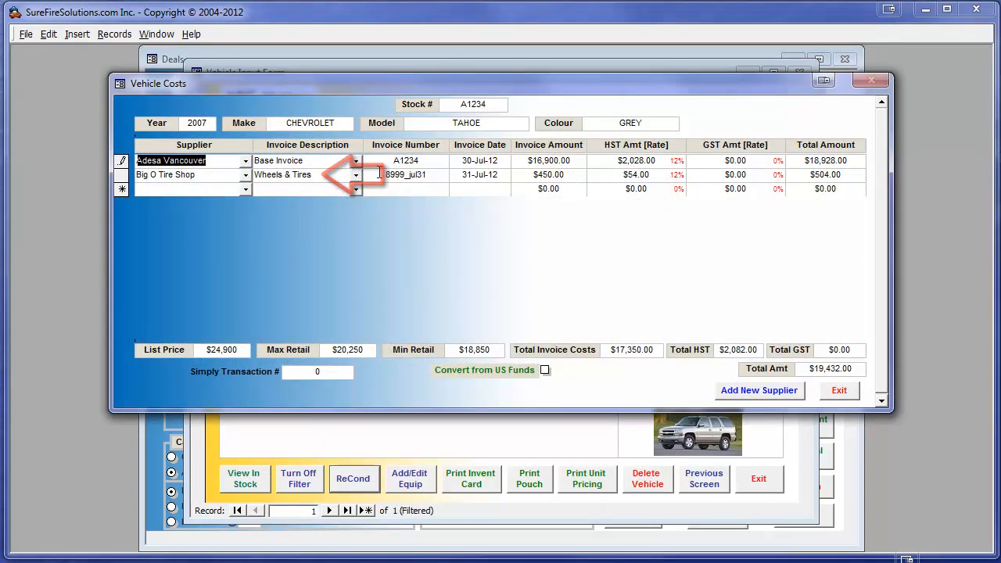
left_click(838, 391)
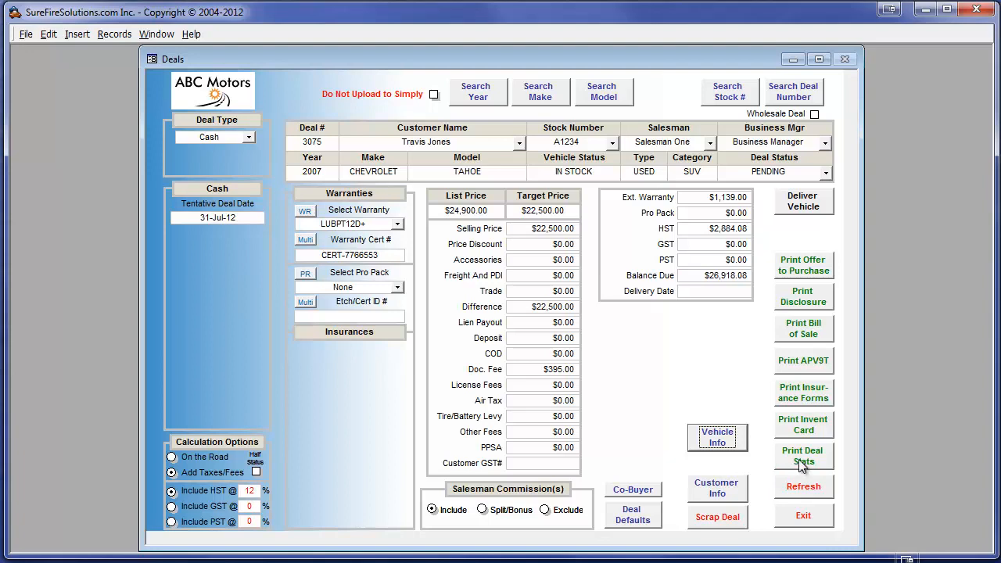
left_click(804, 457)
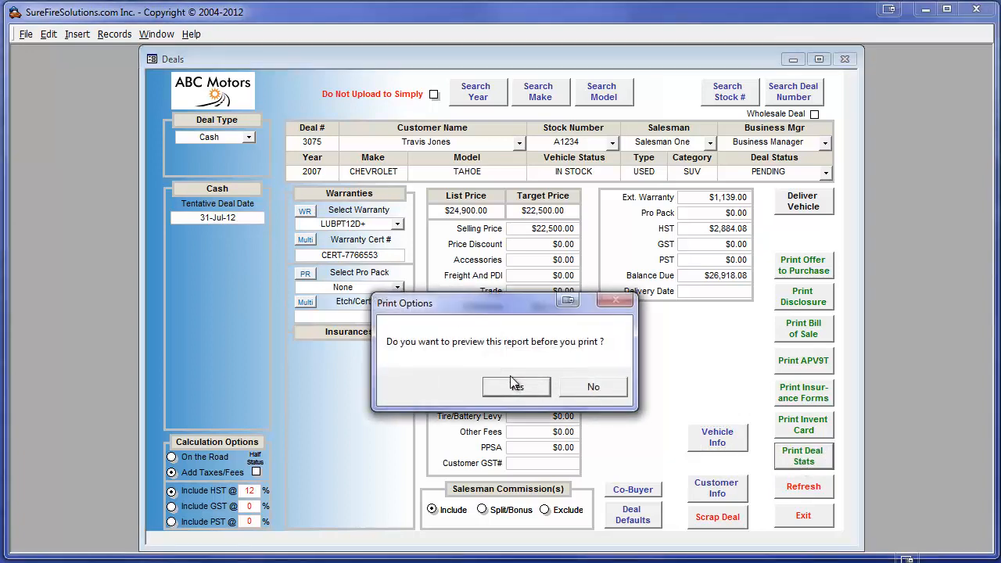
left_click(516, 386)
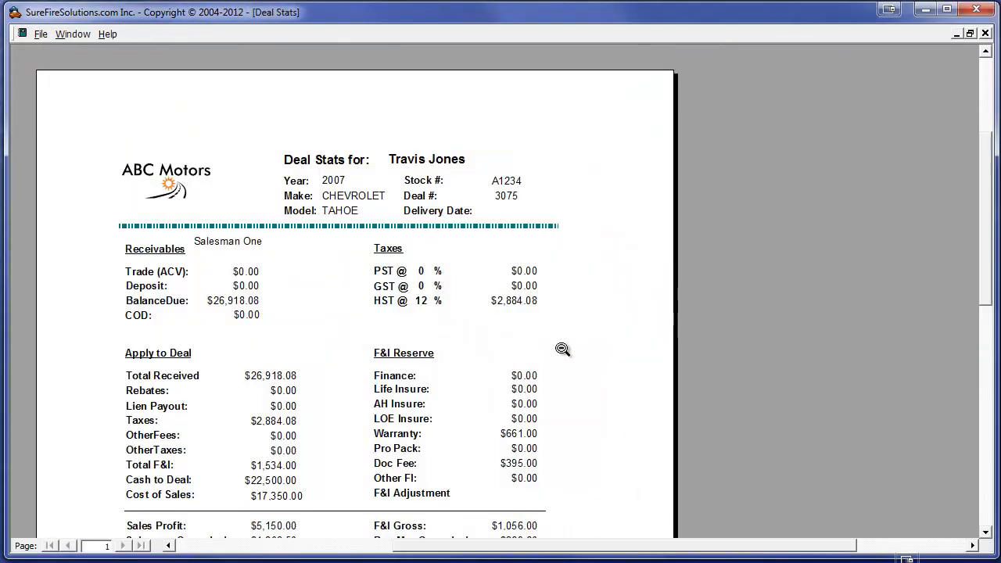
scroll("down", 3)
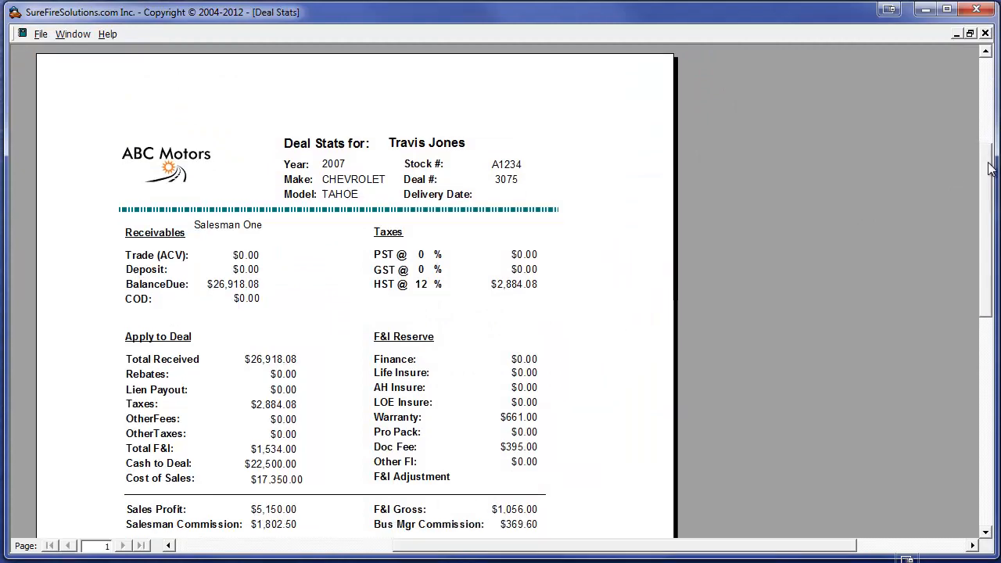
left_click(41, 34)
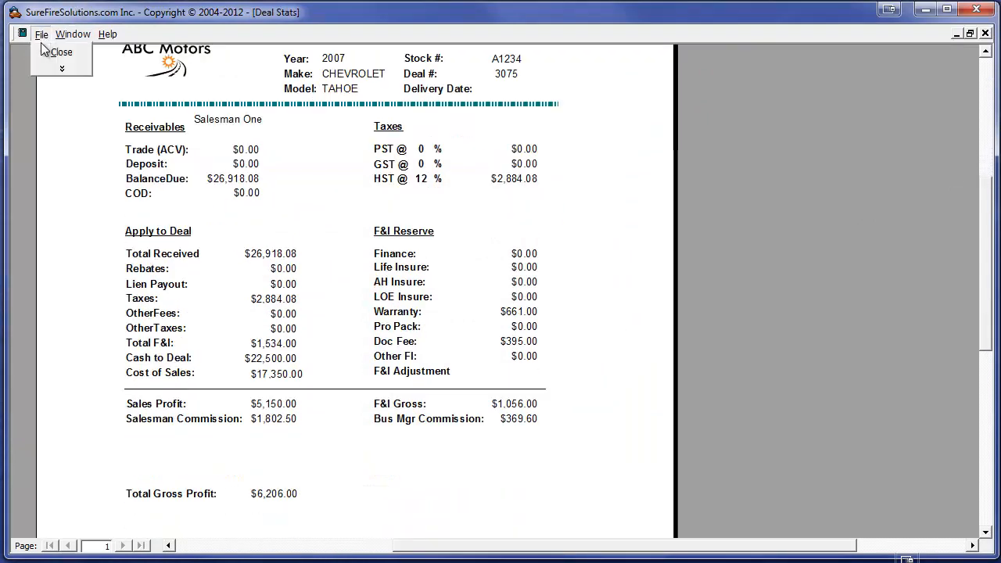
left_click(61, 52)
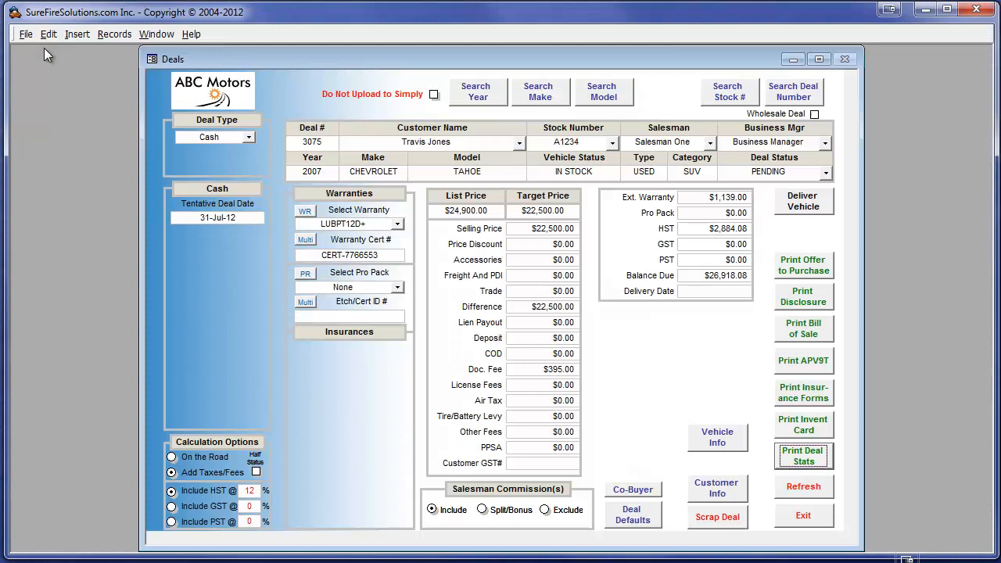
mouse_move(626, 402)
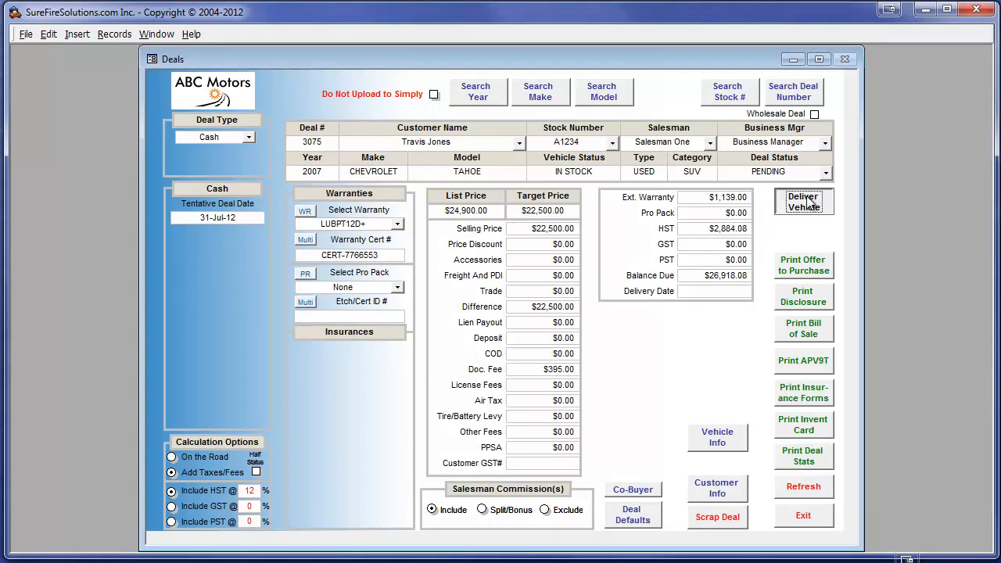
Deliver the vehicle with a 31 July 2012 delivery date and exit to the switchboard.
left_click(713, 291)
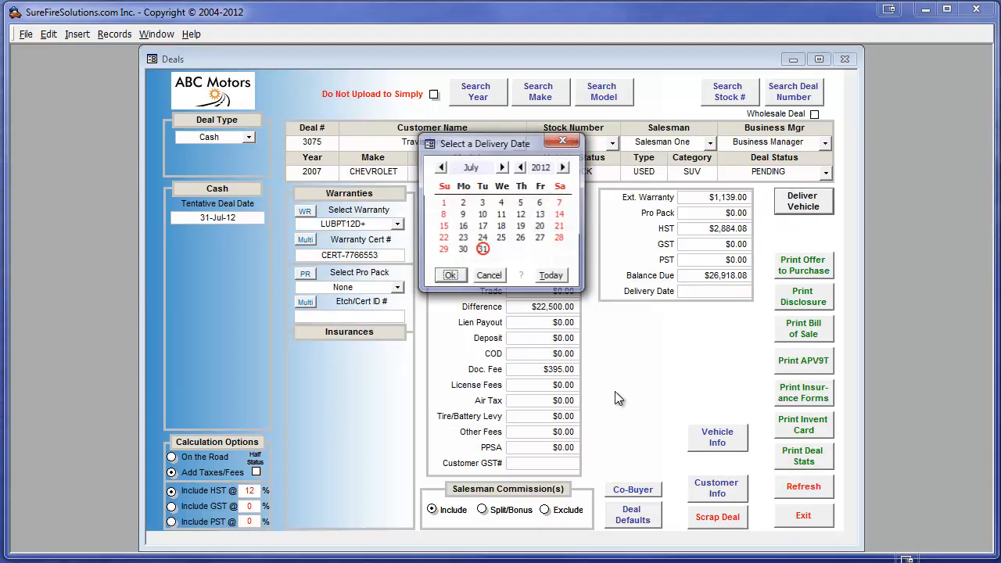
left_click(451, 276)
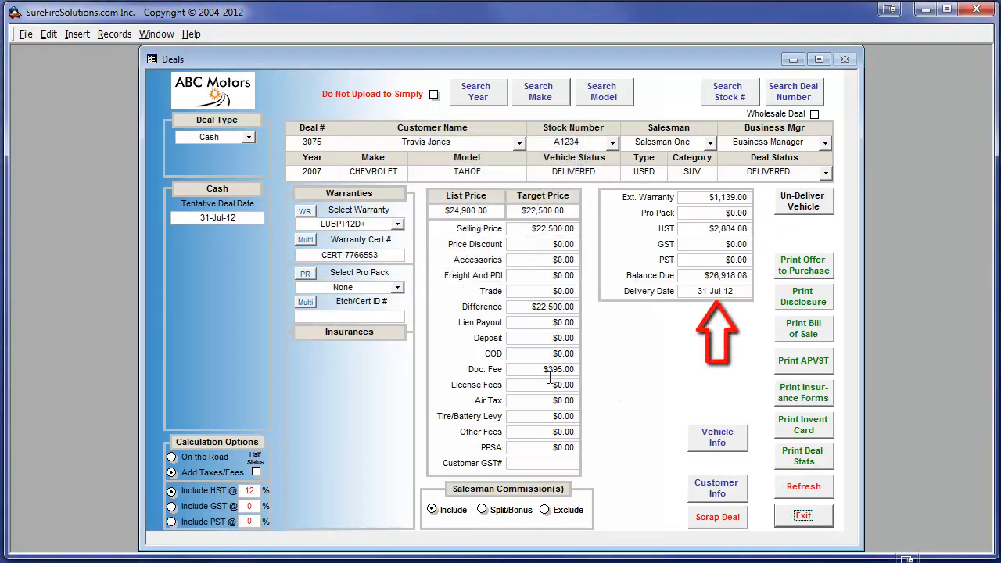
left_click(804, 515)
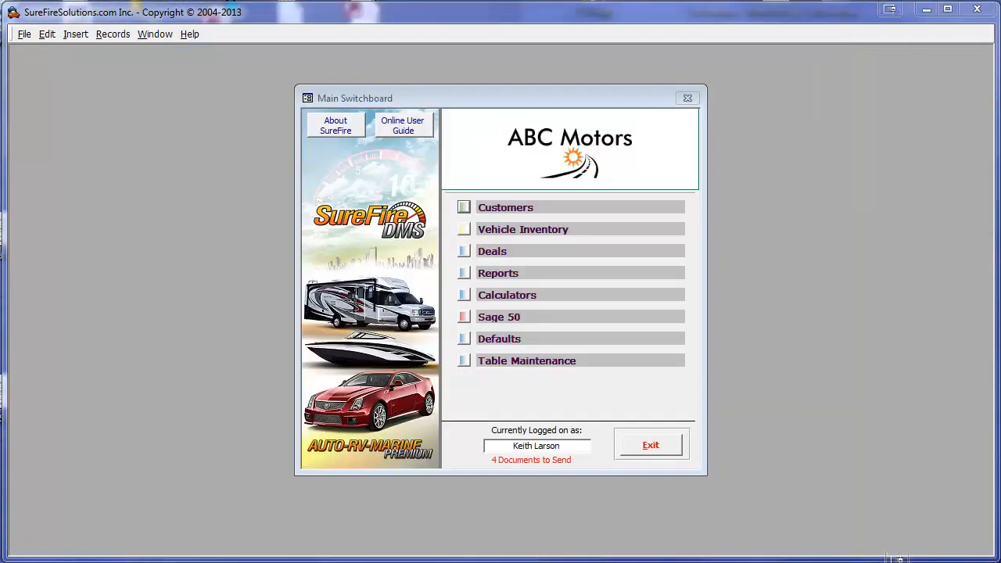
left_click(498, 316)
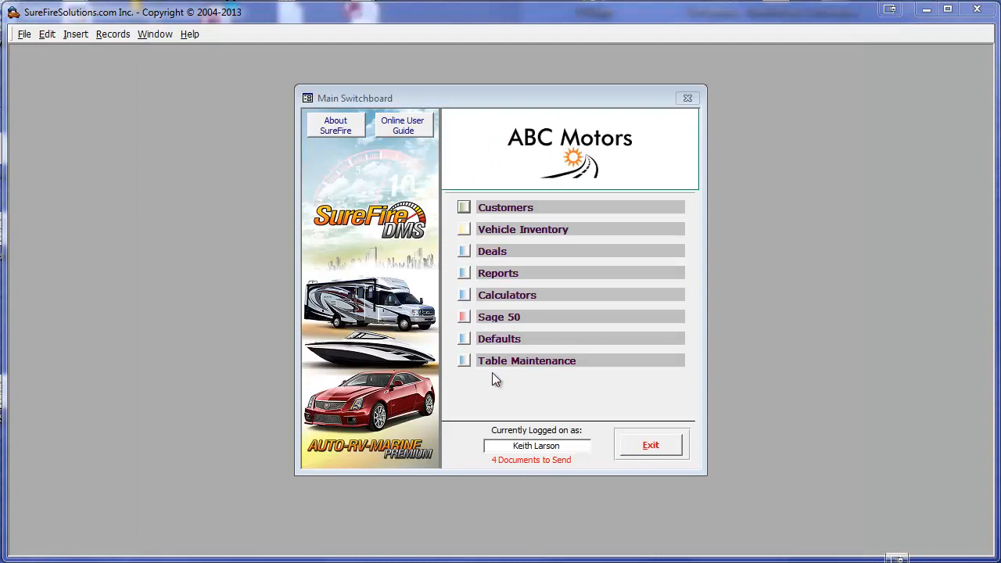
Update Simply Accounting from Sage 50 without a backup and acknowledge the OK integrity check.
left_click(497, 316)
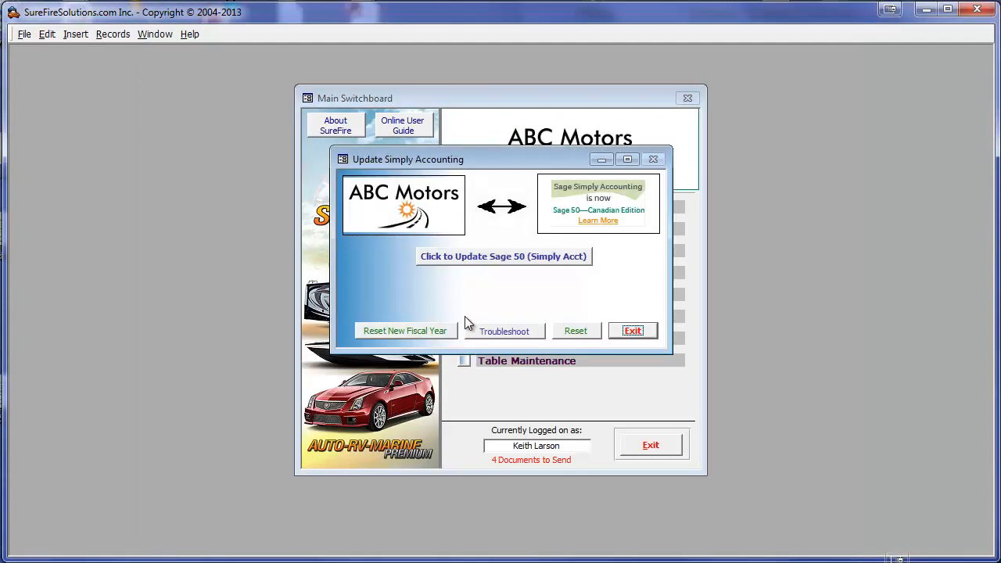
left_click(504, 256)
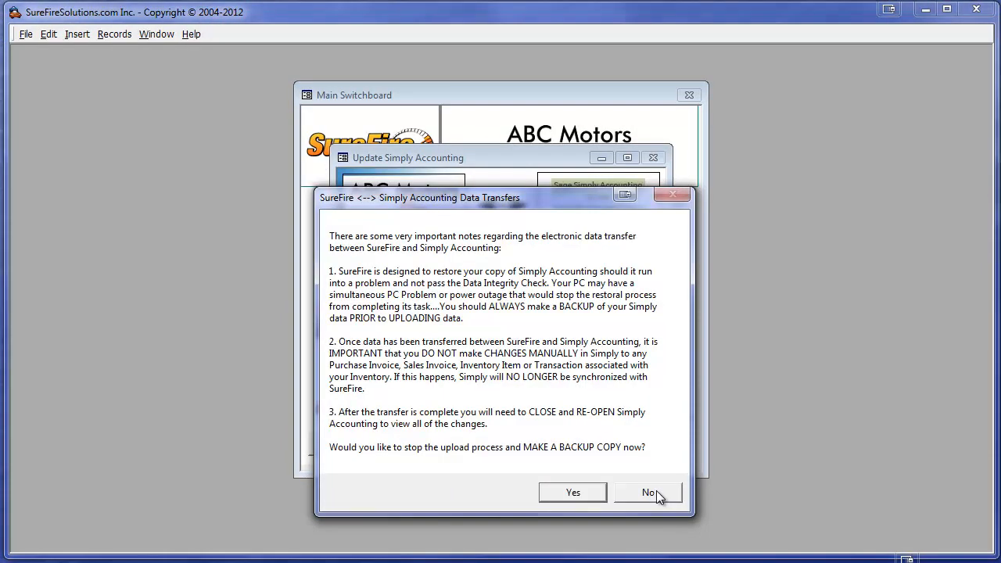
left_click(648, 492)
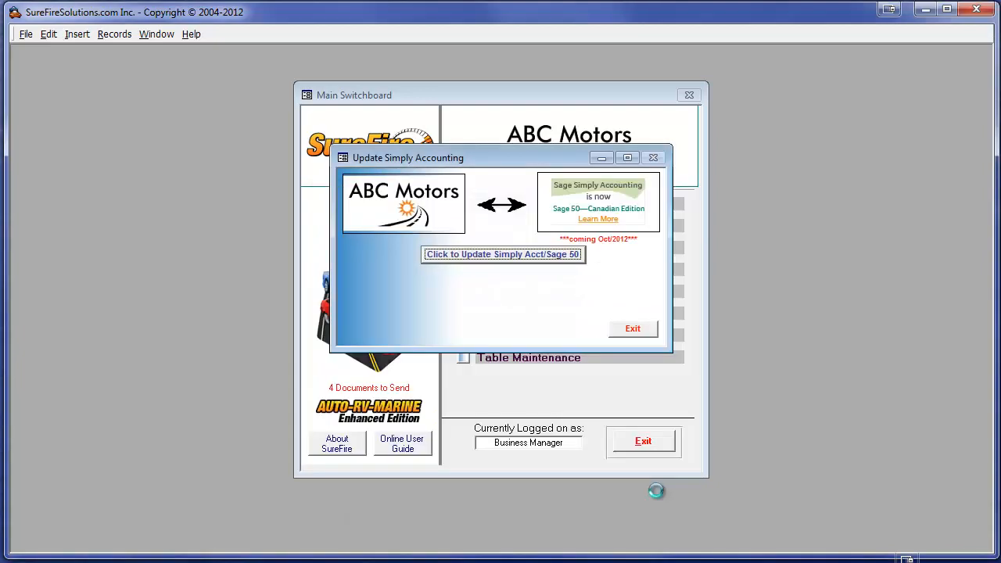
left_click(503, 254)
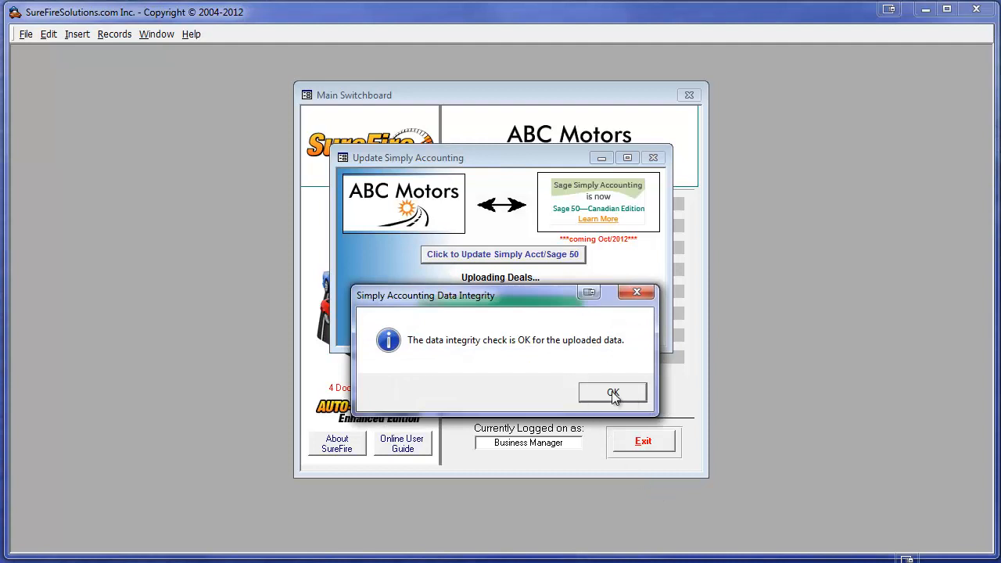
left_click(614, 391)
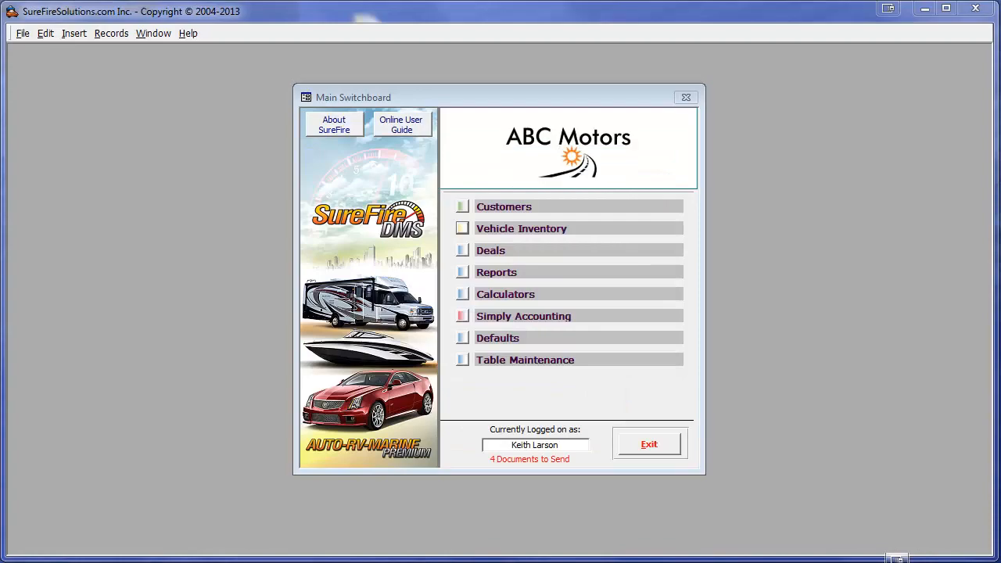
Generate the All Transaction Details report by transaction number from 4039 to 4042.
left_click(523, 316)
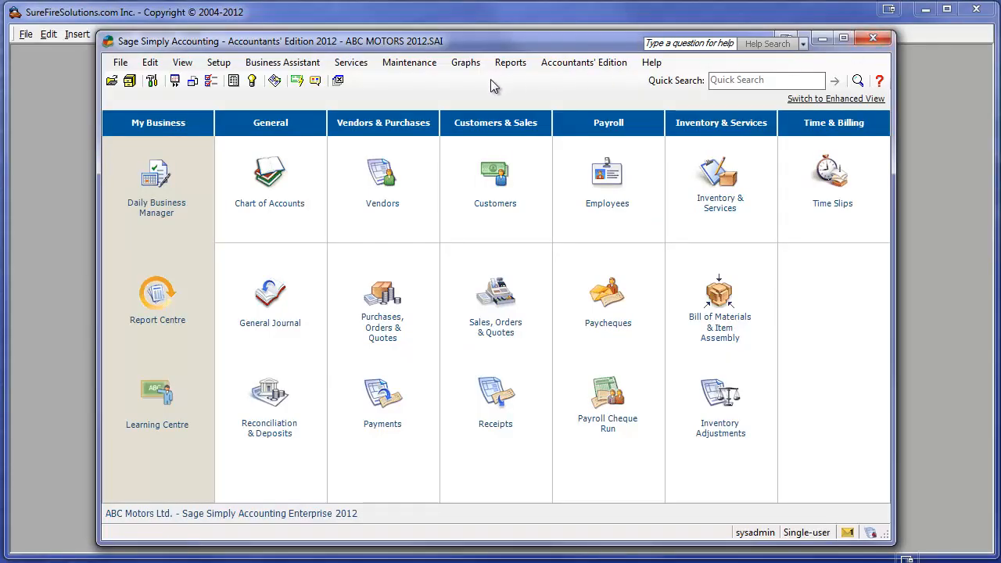
left_click(511, 62)
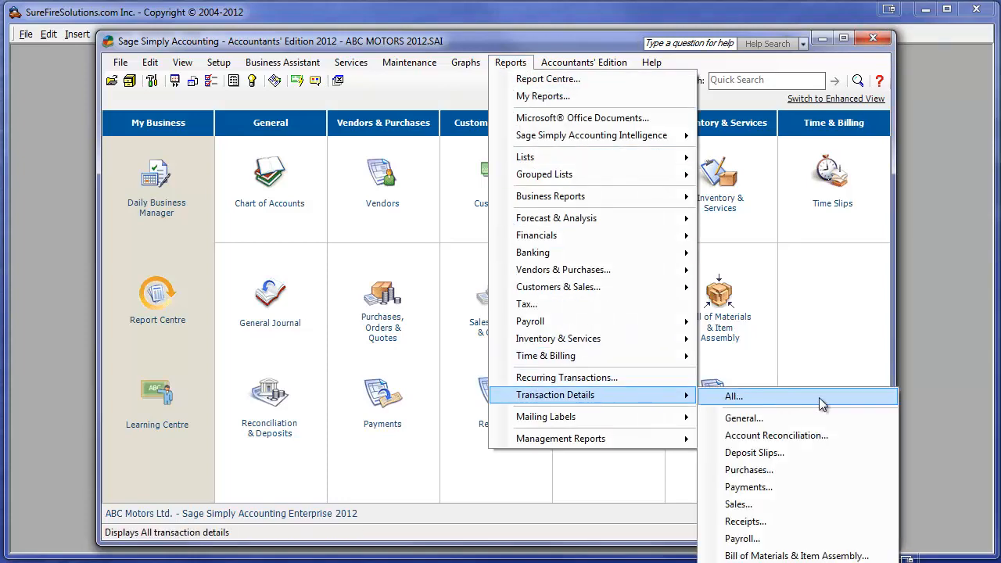
left_click(732, 396)
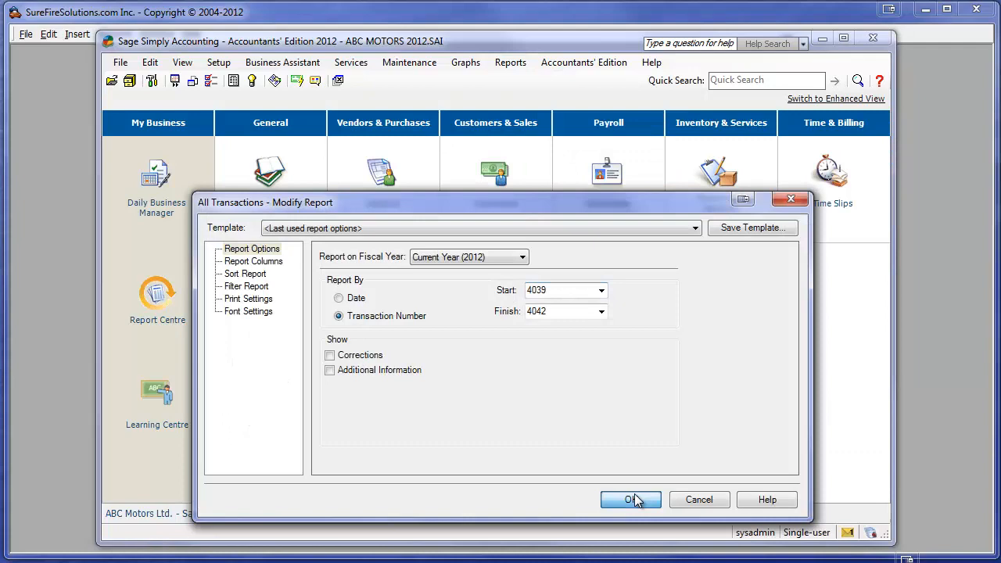
left_click(630, 500)
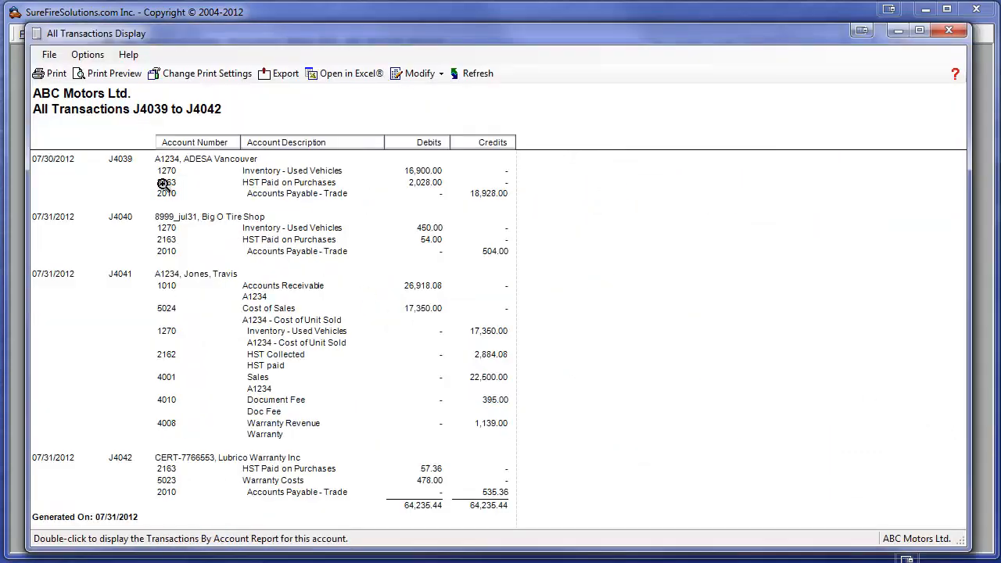
mouse_move(150, 174)
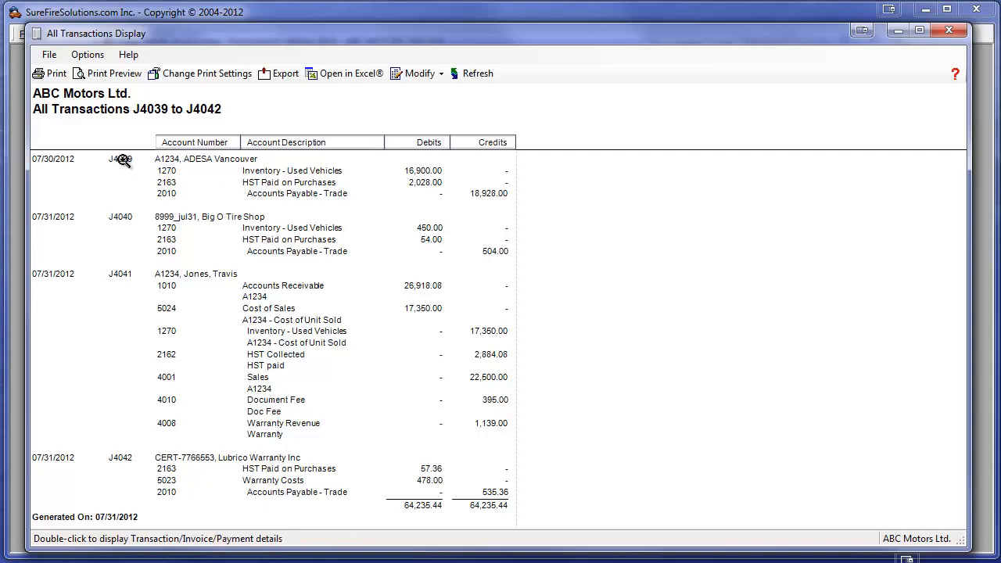
double_click(122, 159)
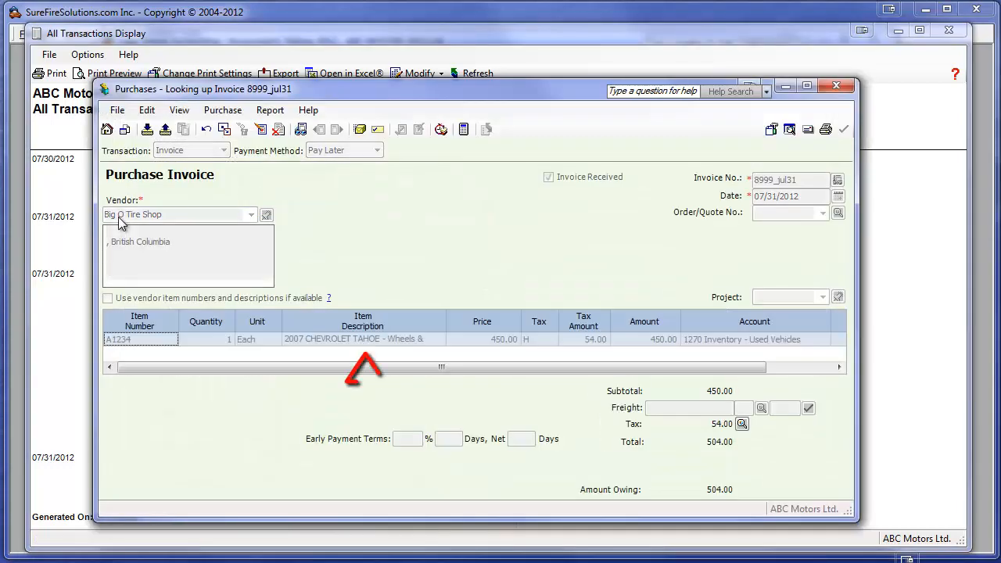
left_click(836, 85)
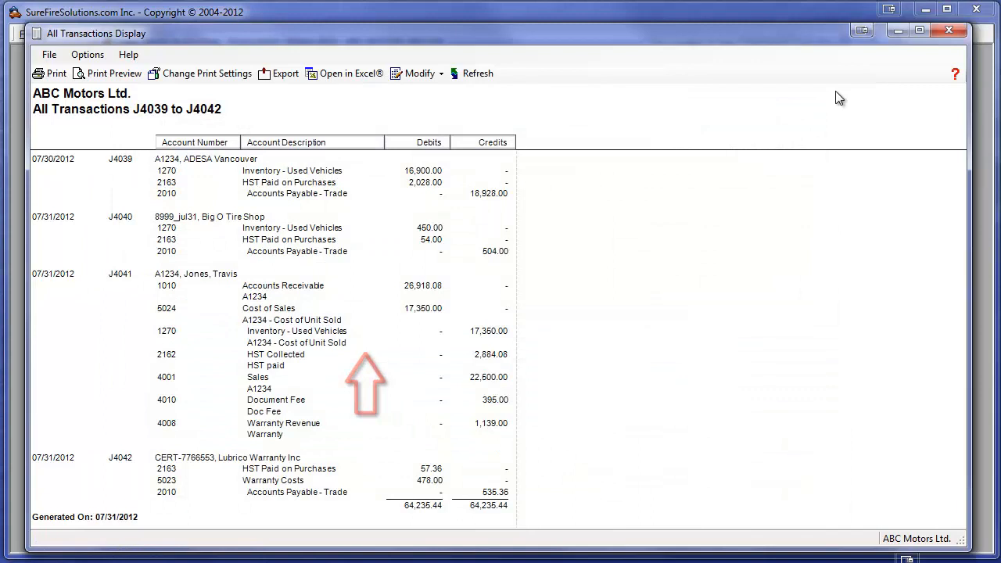
mouse_move(210, 280)
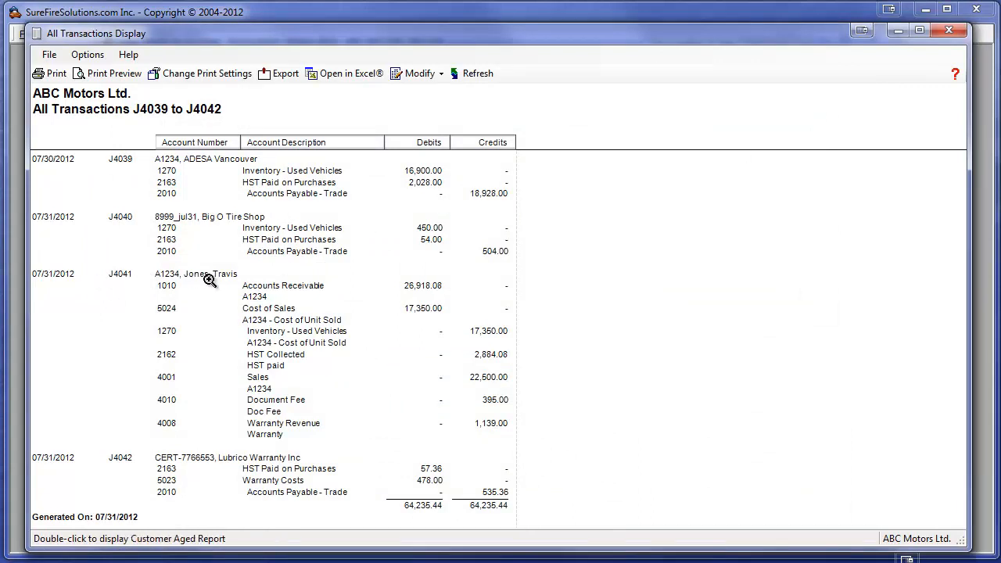
mouse_move(238, 280)
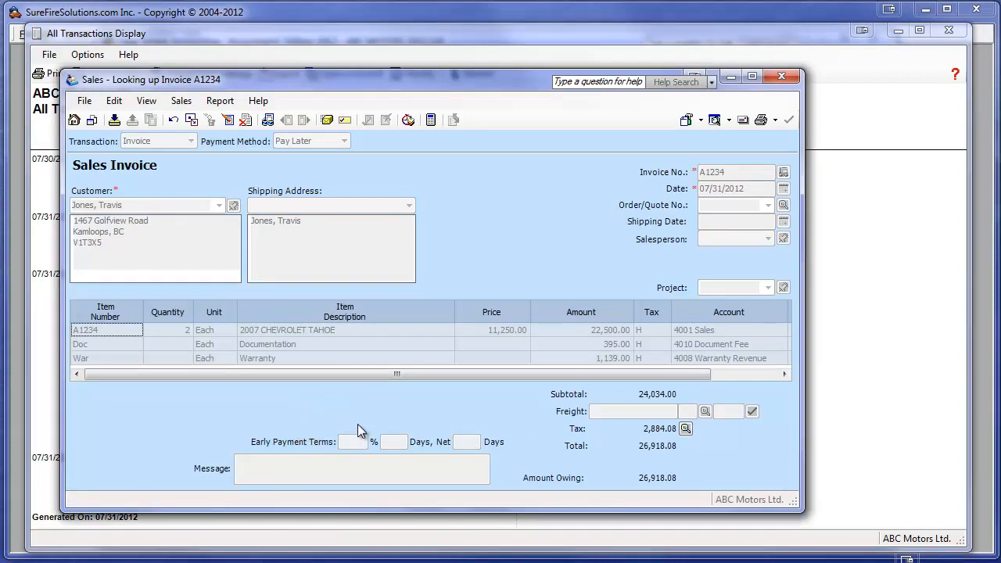
left_click(780, 75)
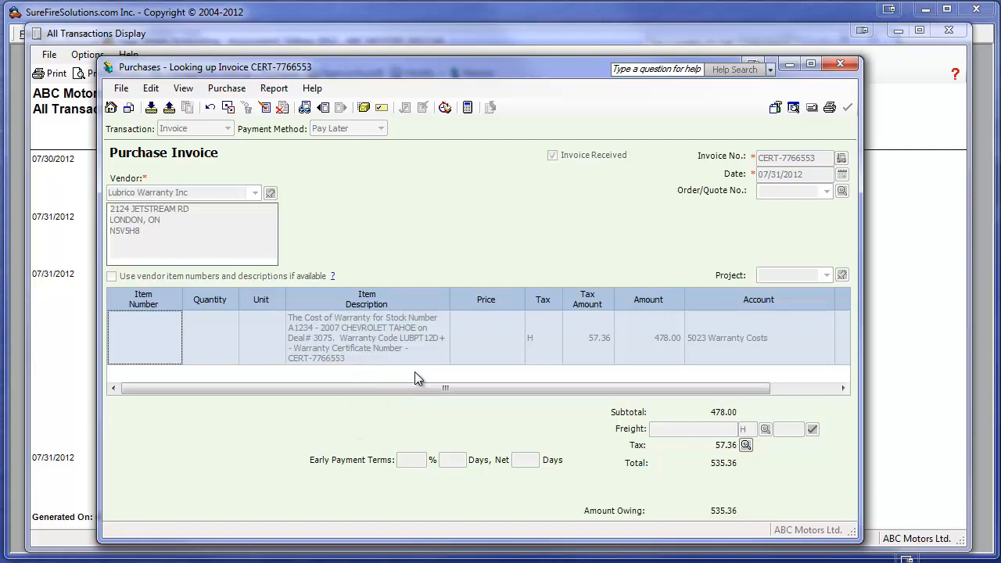
mouse_move(879, 422)
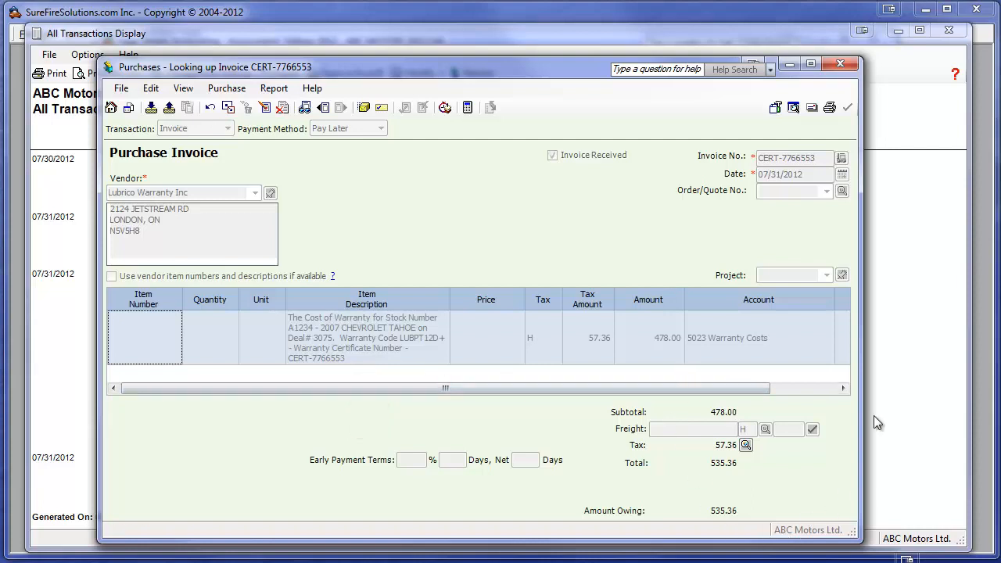
mouse_move(842, 65)
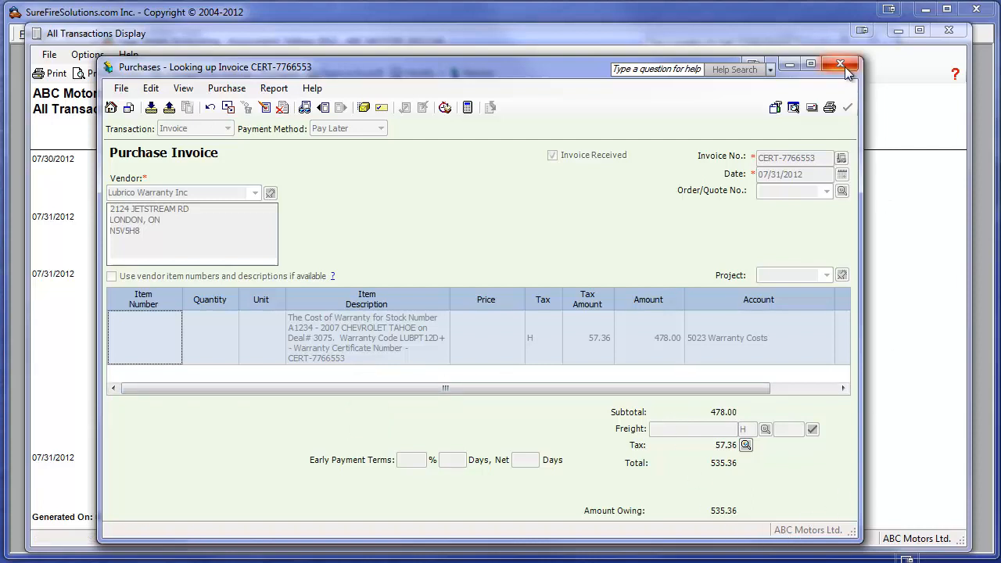
left_click(842, 64)
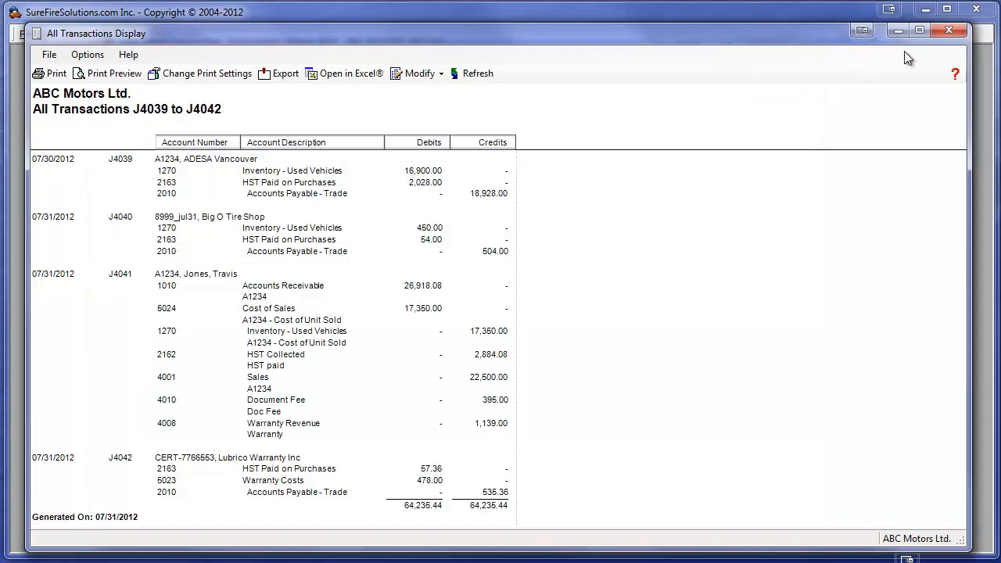
left_click(950, 32)
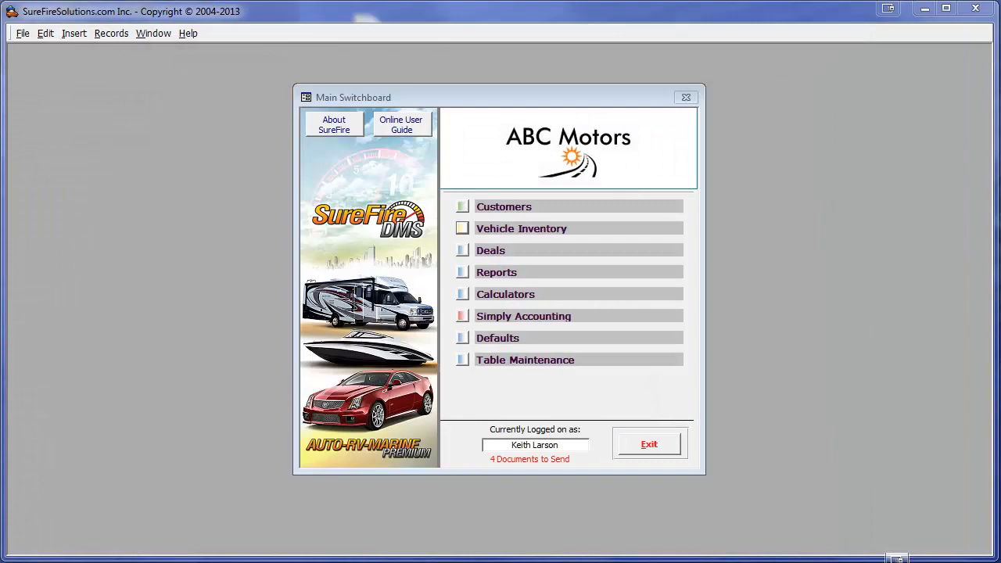
left_click(491, 250)
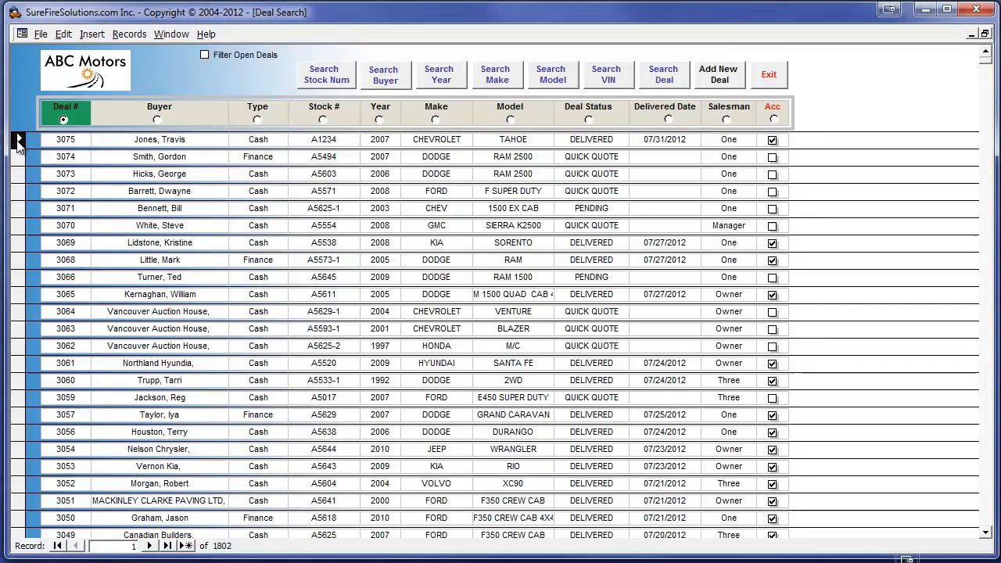
double_click(159, 139)
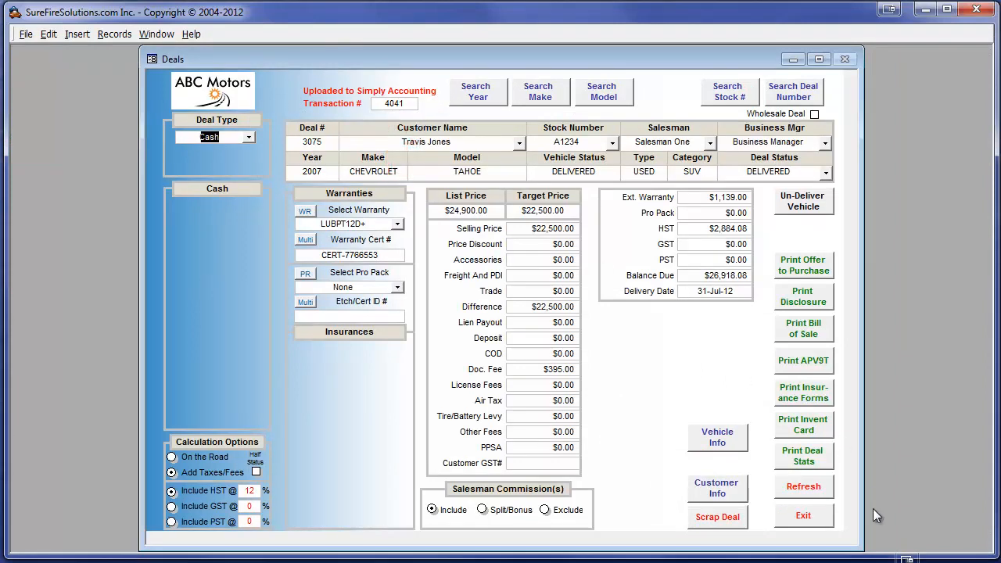
mouse_move(775, 502)
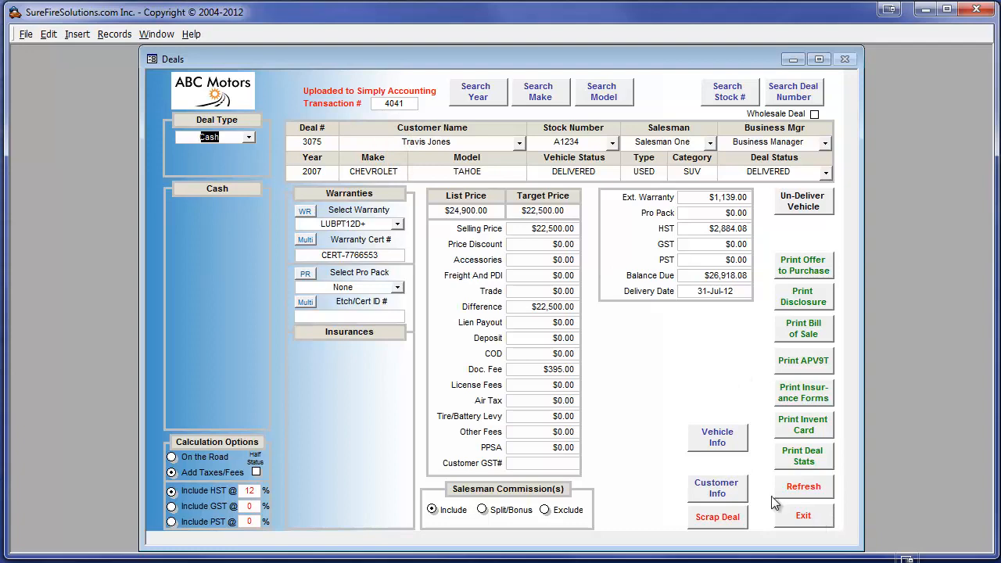
left_click(717, 437)
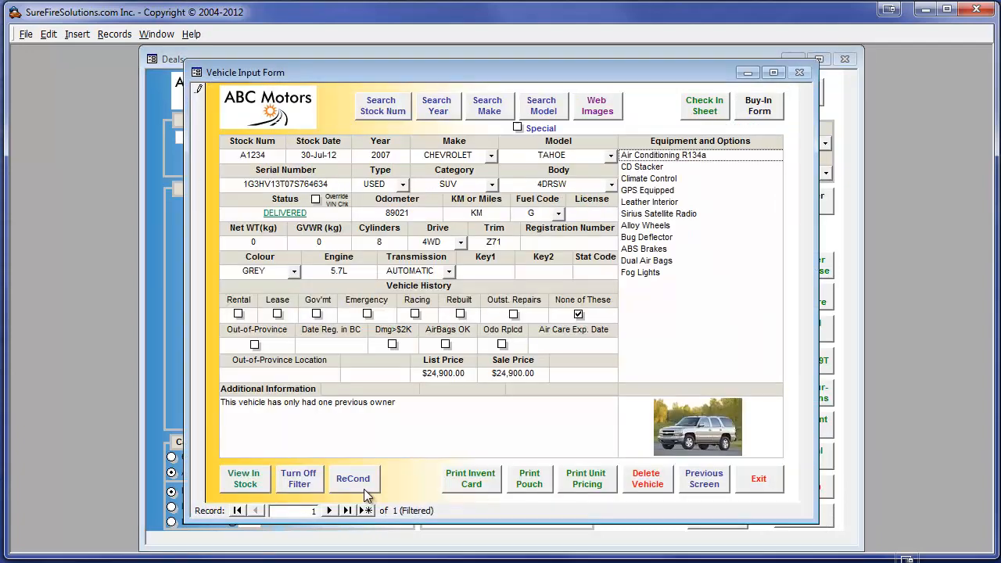
left_click(354, 479)
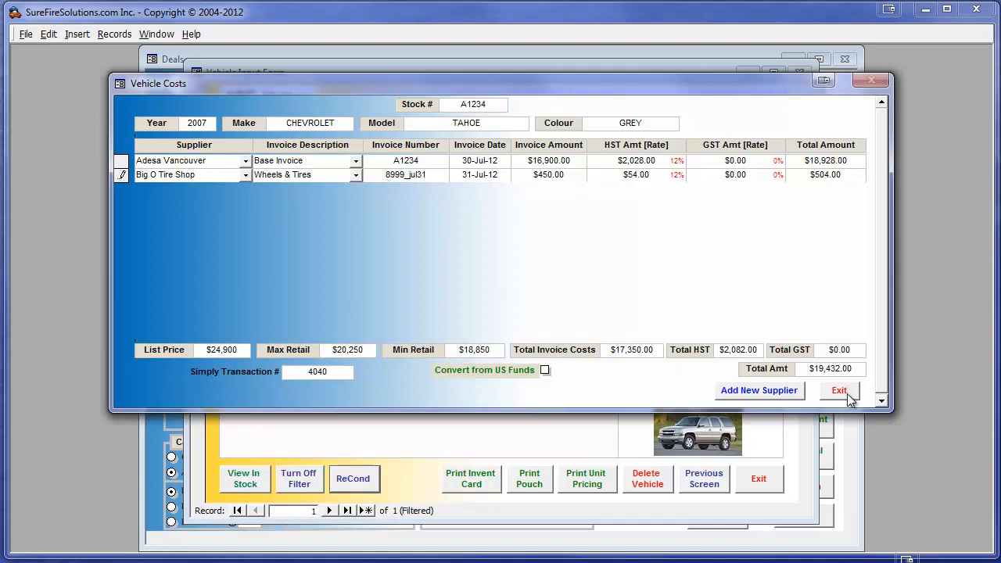
left_click(839, 391)
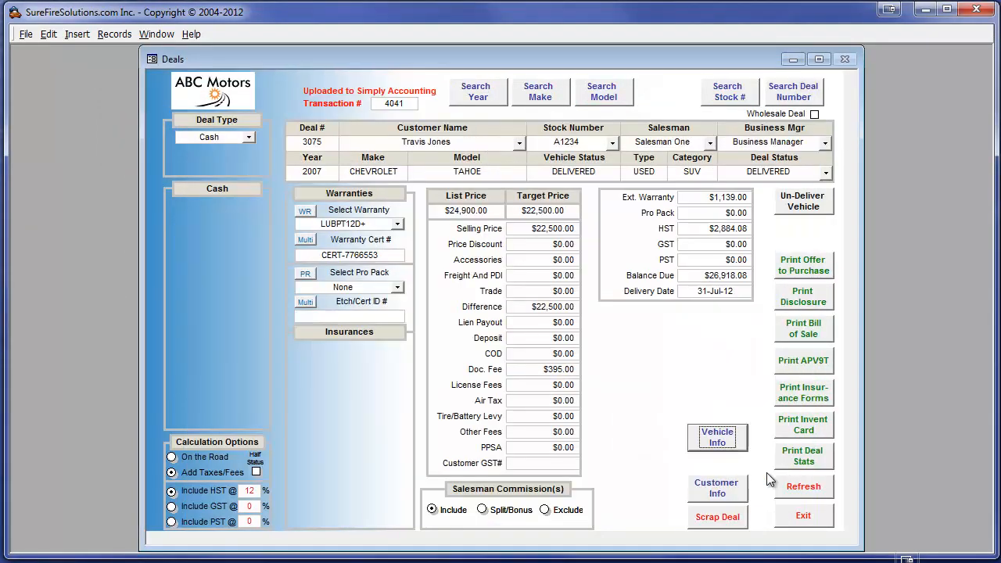